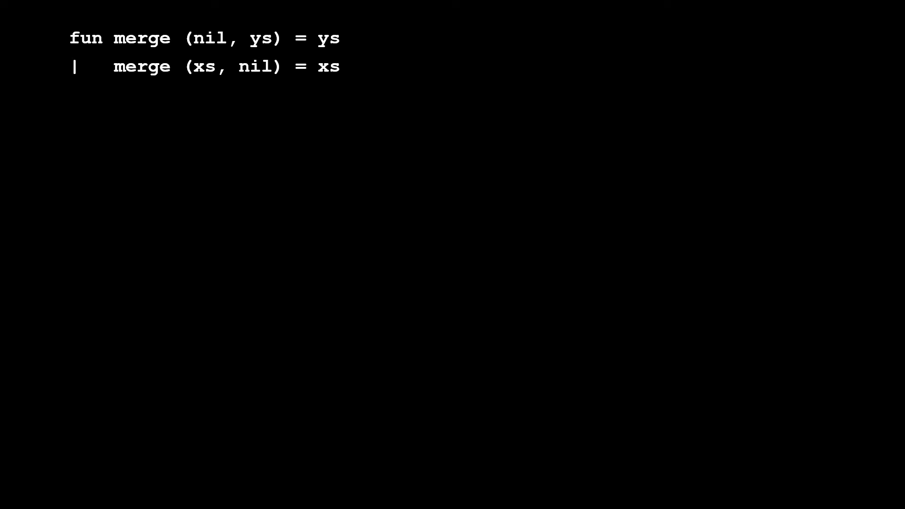
{"action": "type", "text": "| merge (x::xs, y::ys) ="}
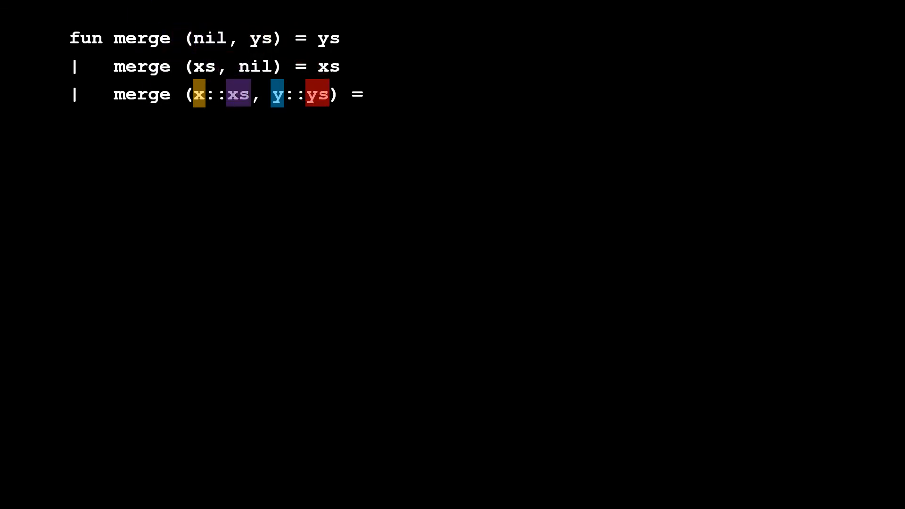
{"action": "type", "text": "if (x < y)  then x :: merge(xs, y::ys)"}
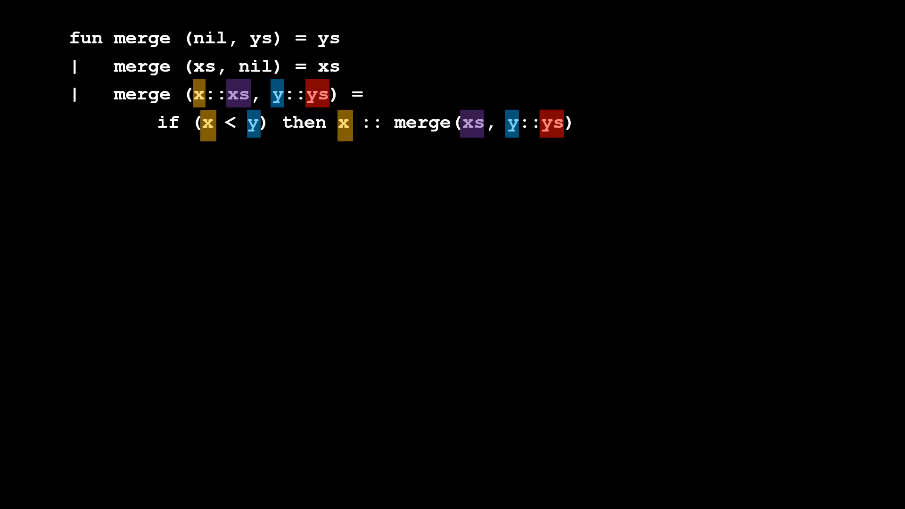
{"action": "type", "text": "else y :: merge(x::xs, ys);"}
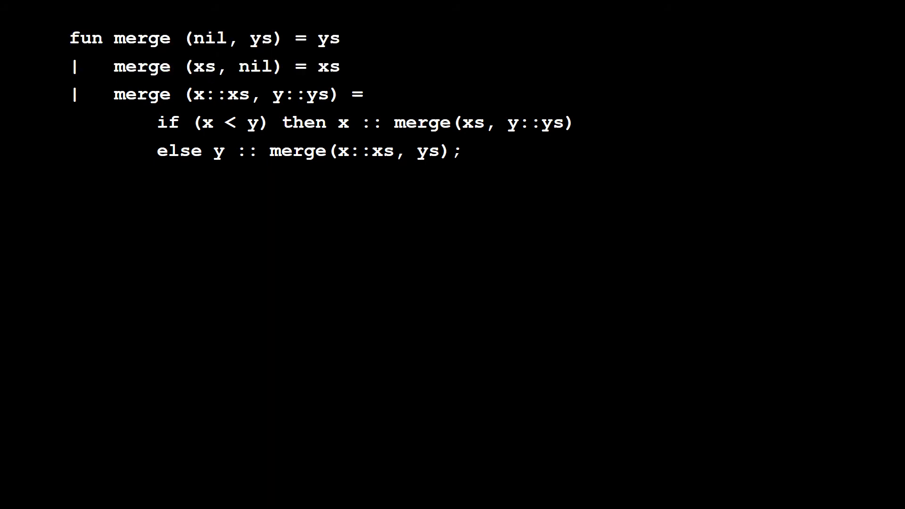
{"action": "type", "text": "- merge ([1,6,8,9],[2,5]);"}
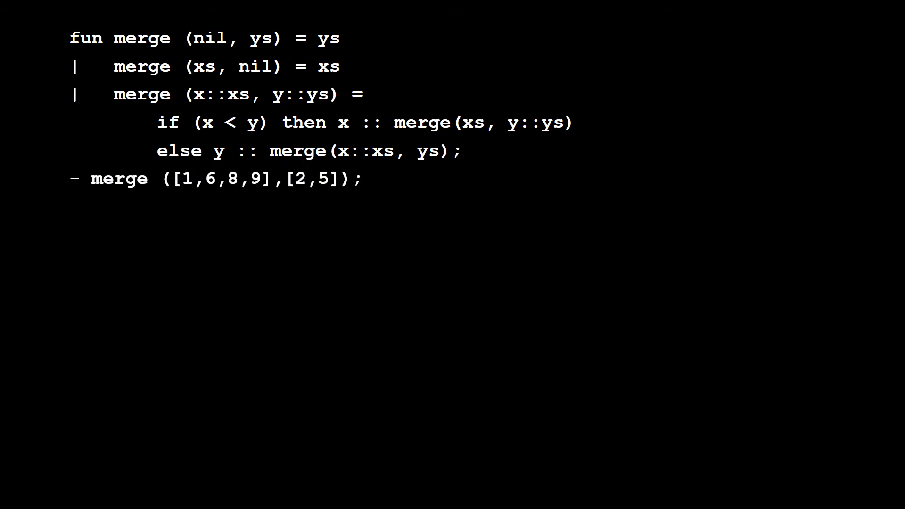